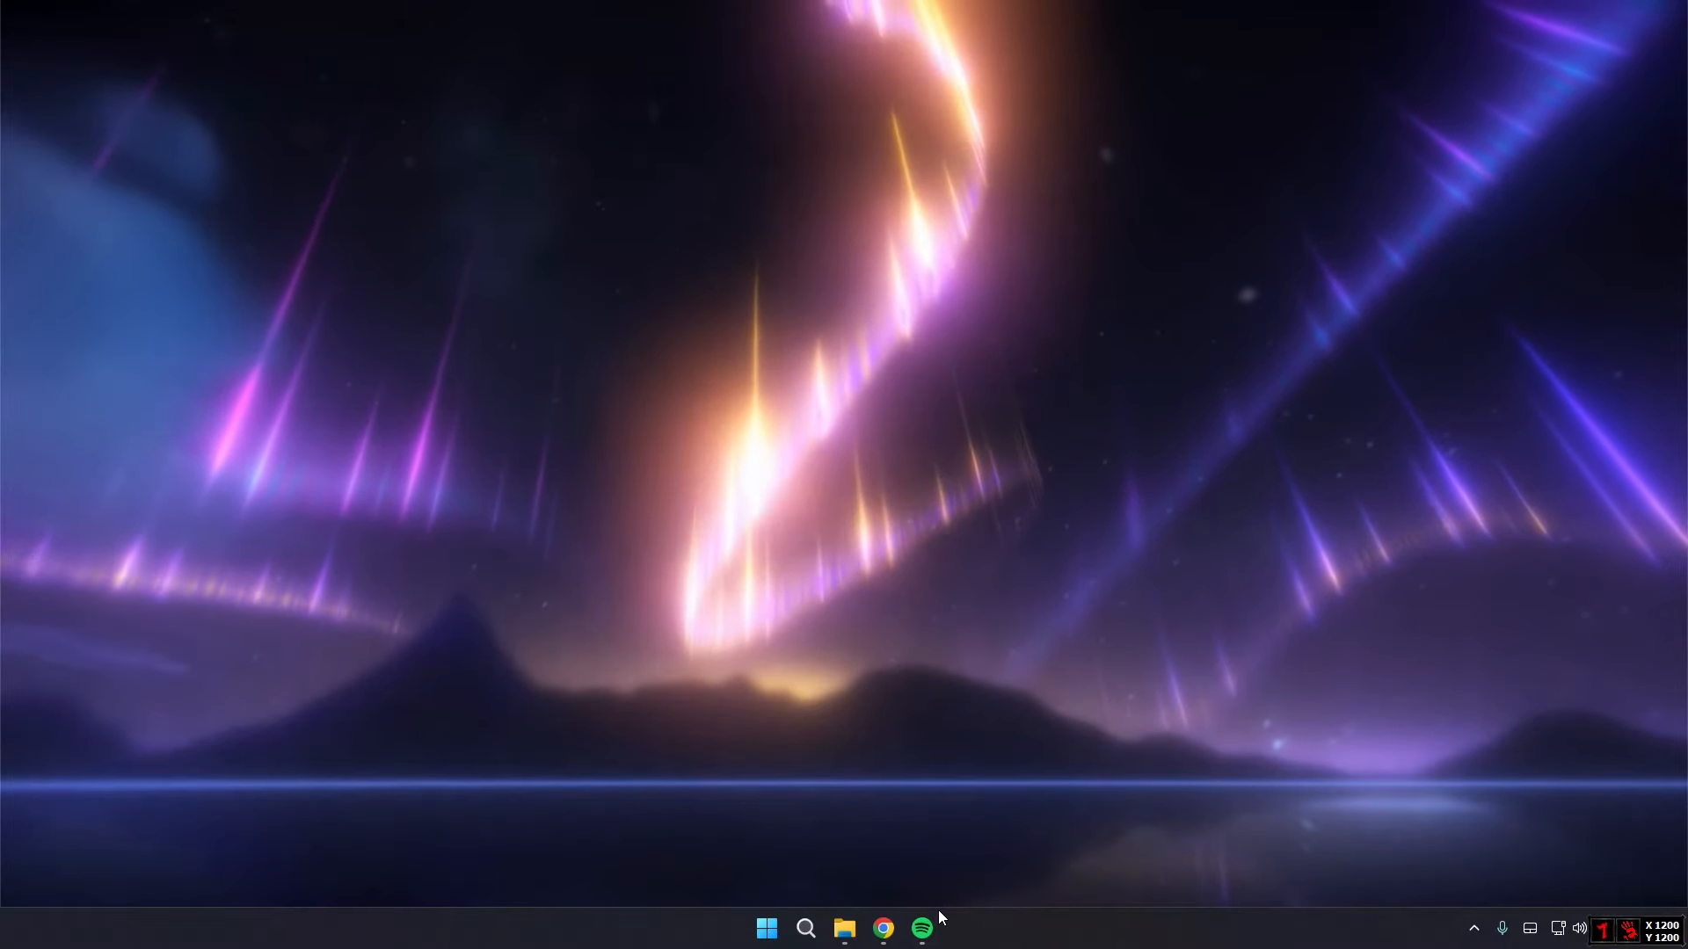
- Launch Spotify from the taskbar to its home page
click(919, 926)
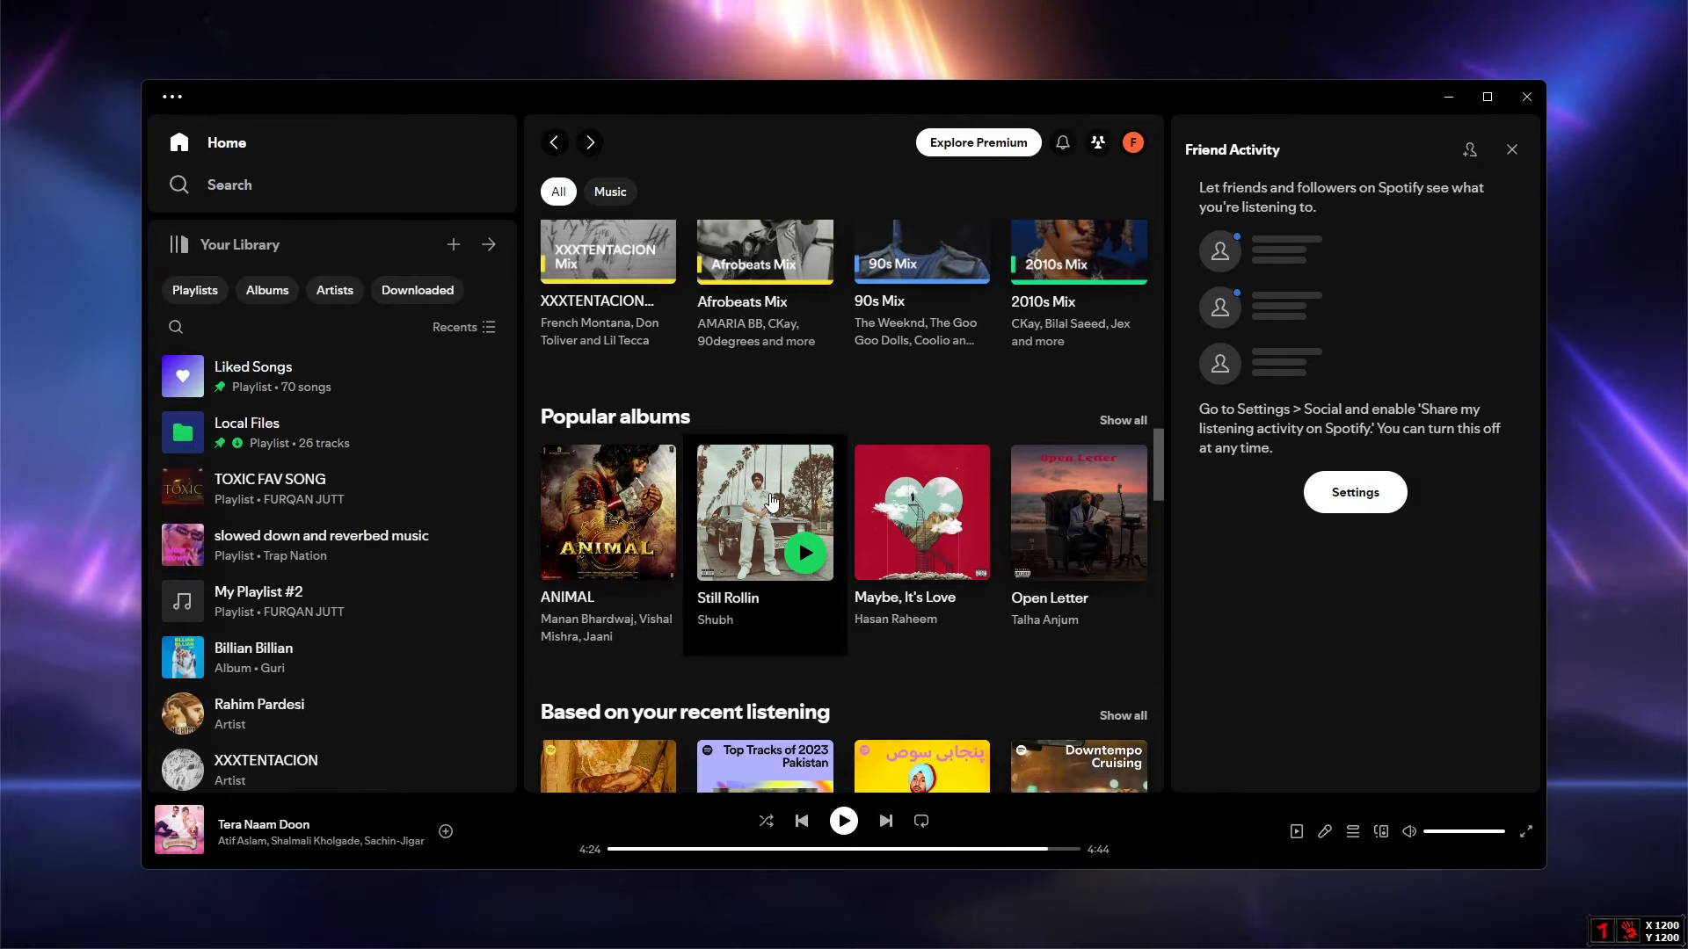
- Copy the share link of Shubh's Still Rollin album
click(765, 511)
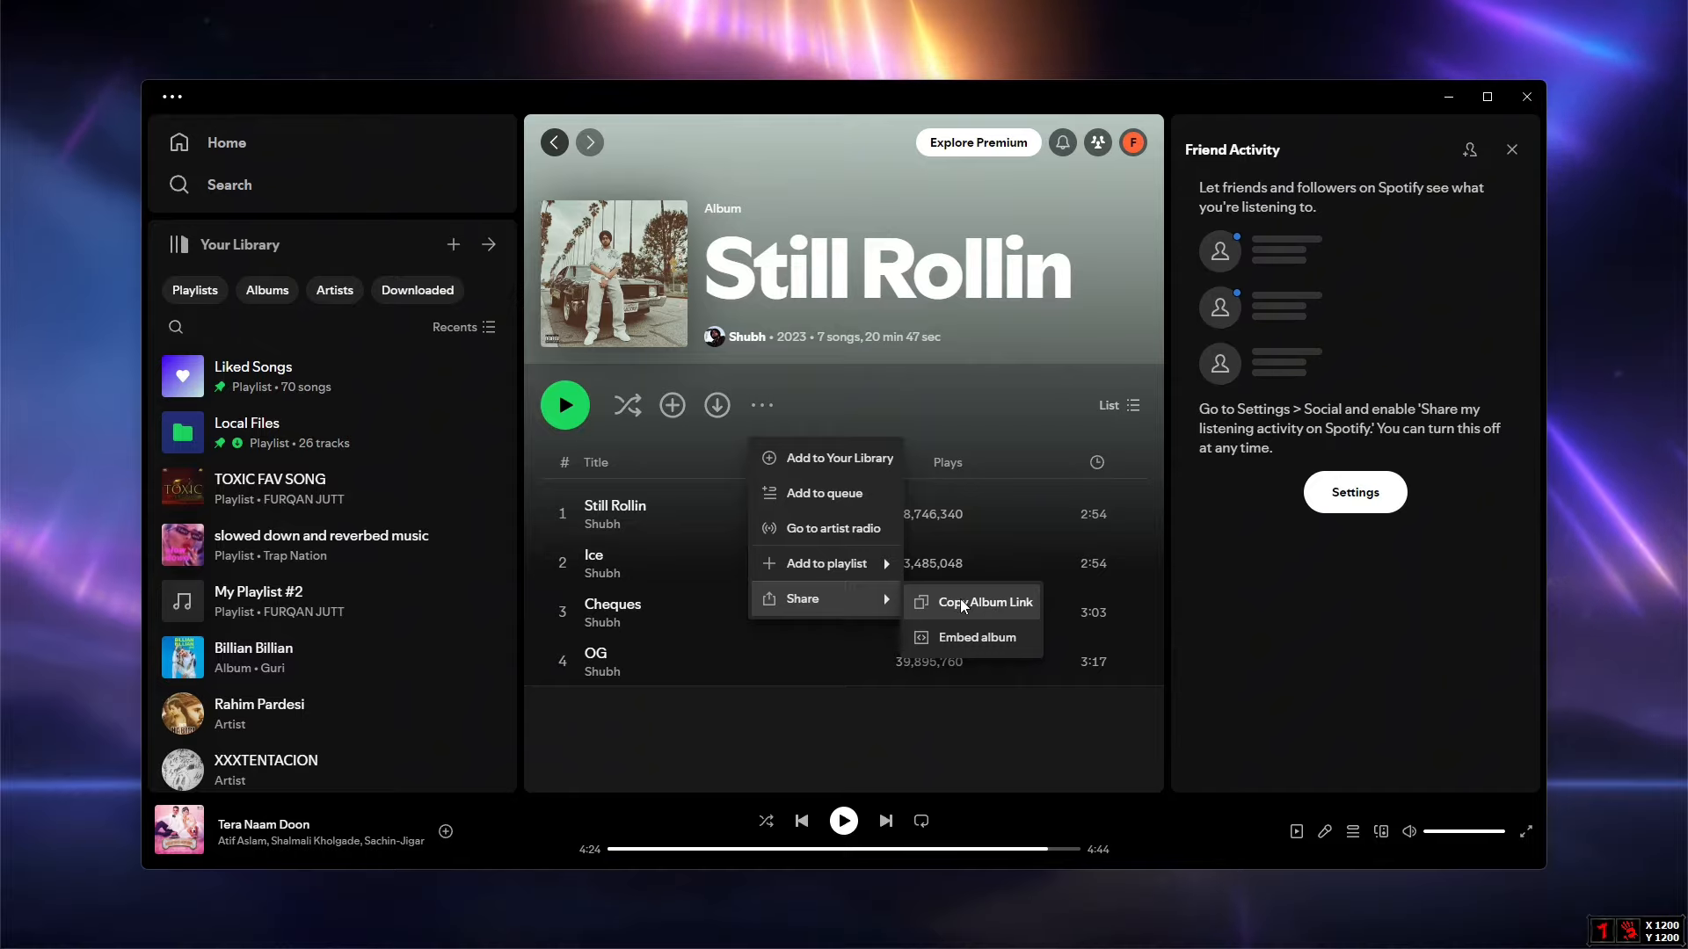
click(981, 601)
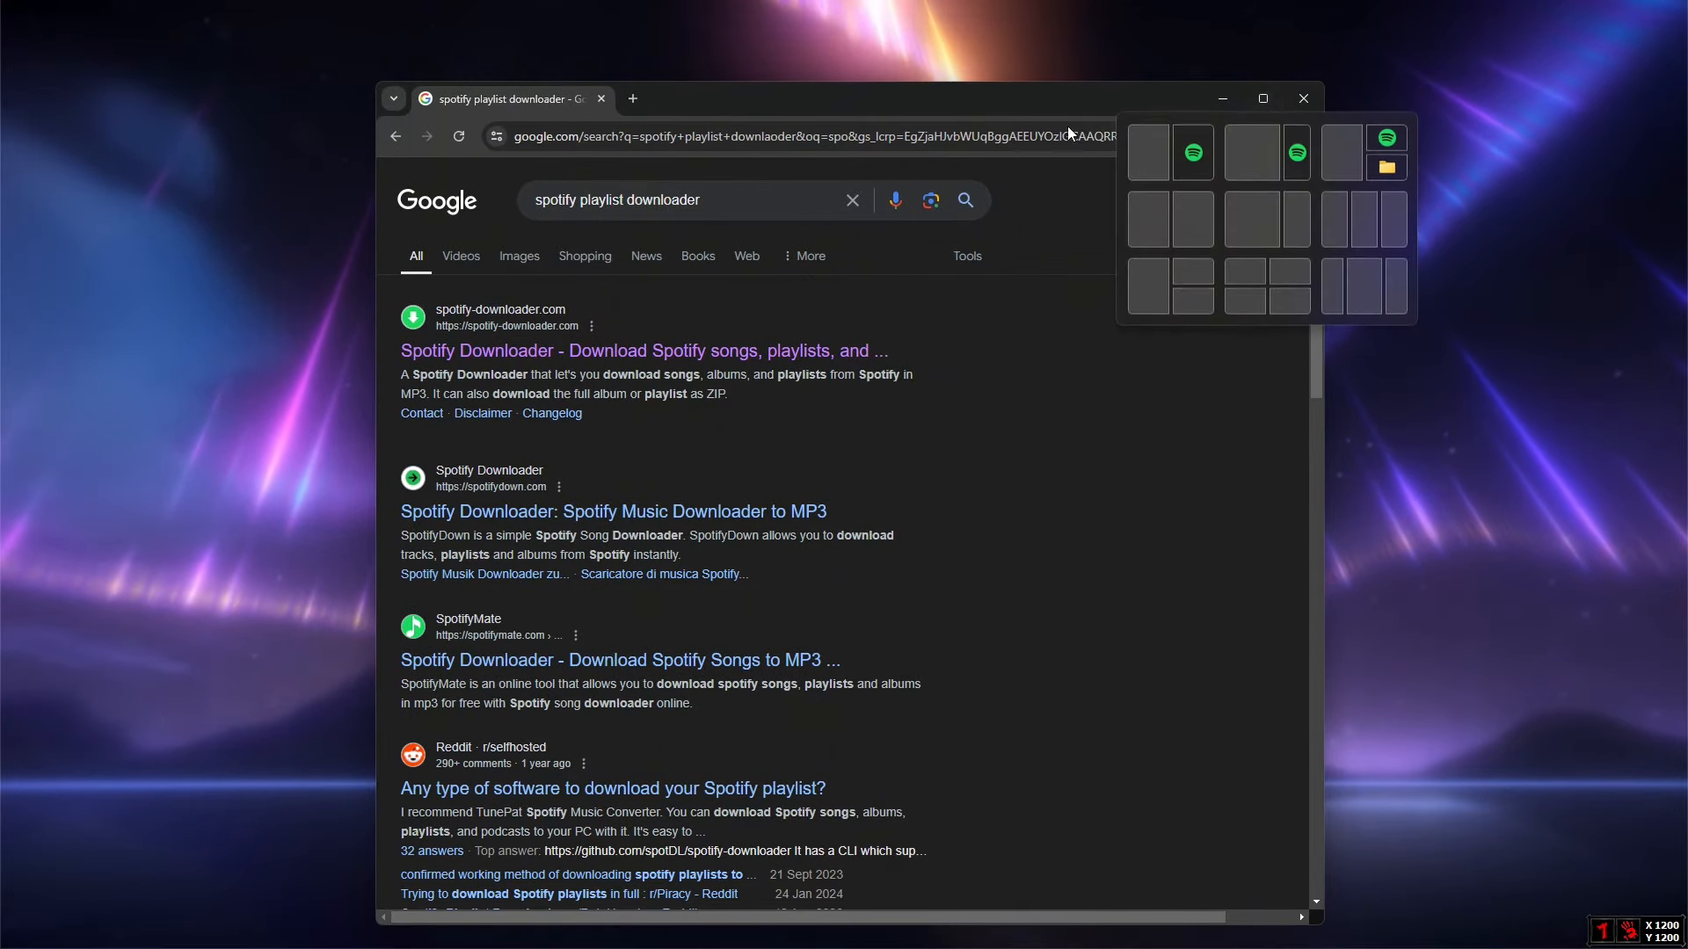
- Maximize Chrome and go to the spotify-downloader.com search result
click(1262, 98)
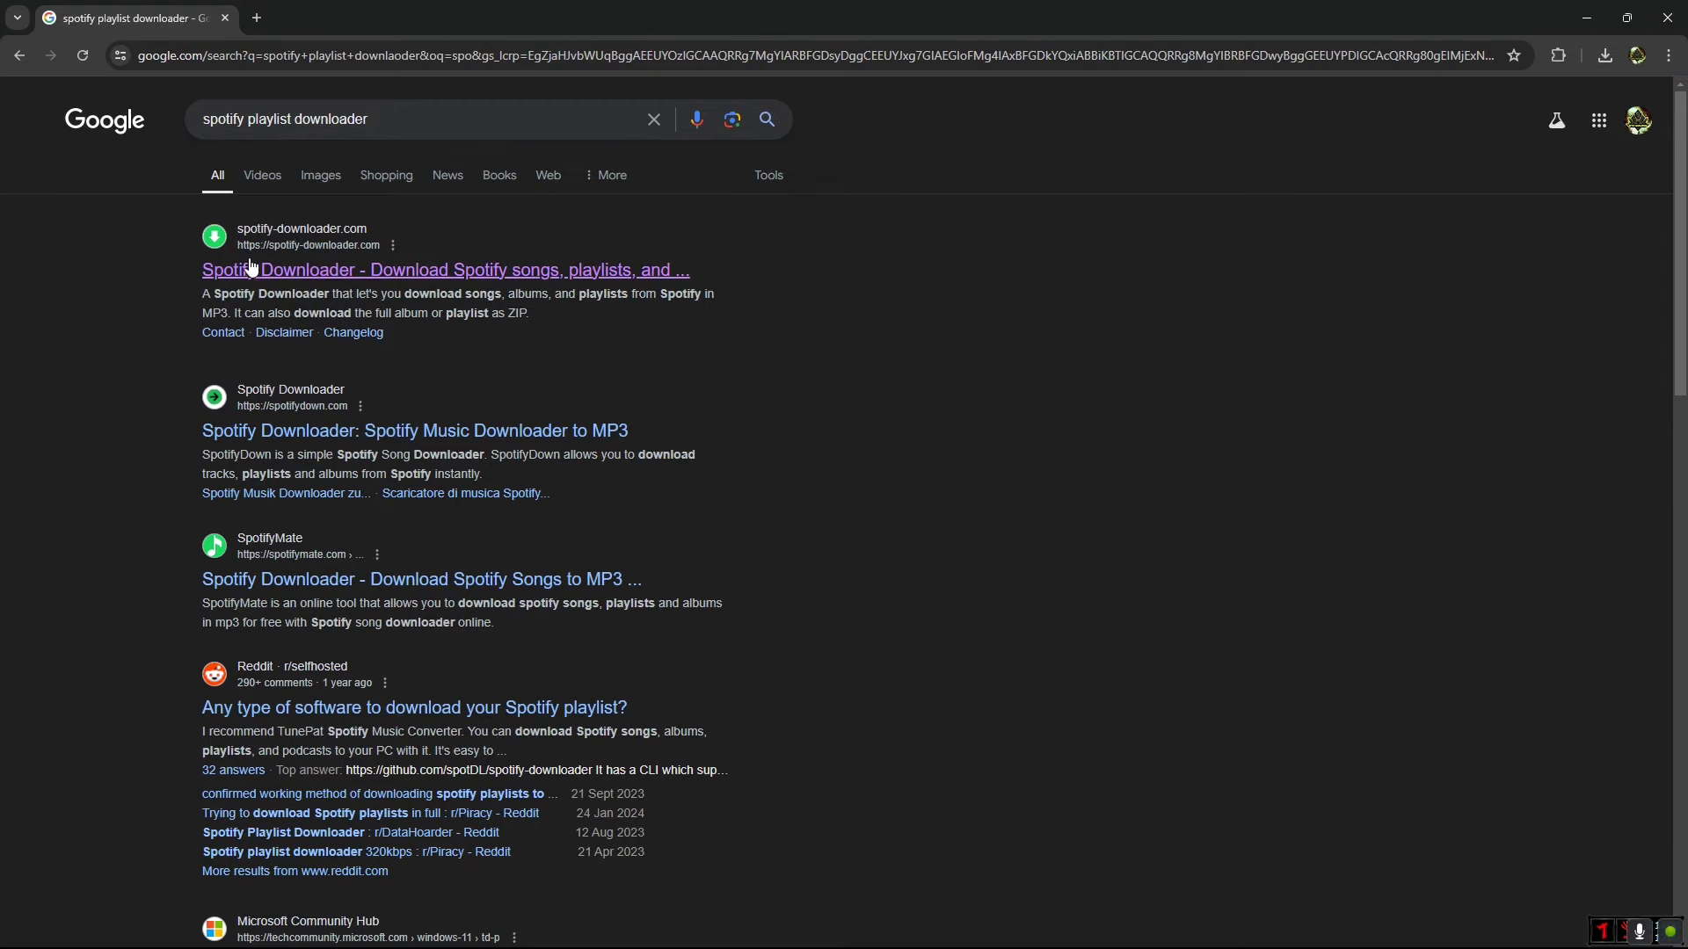
mouse_move(348, 283)
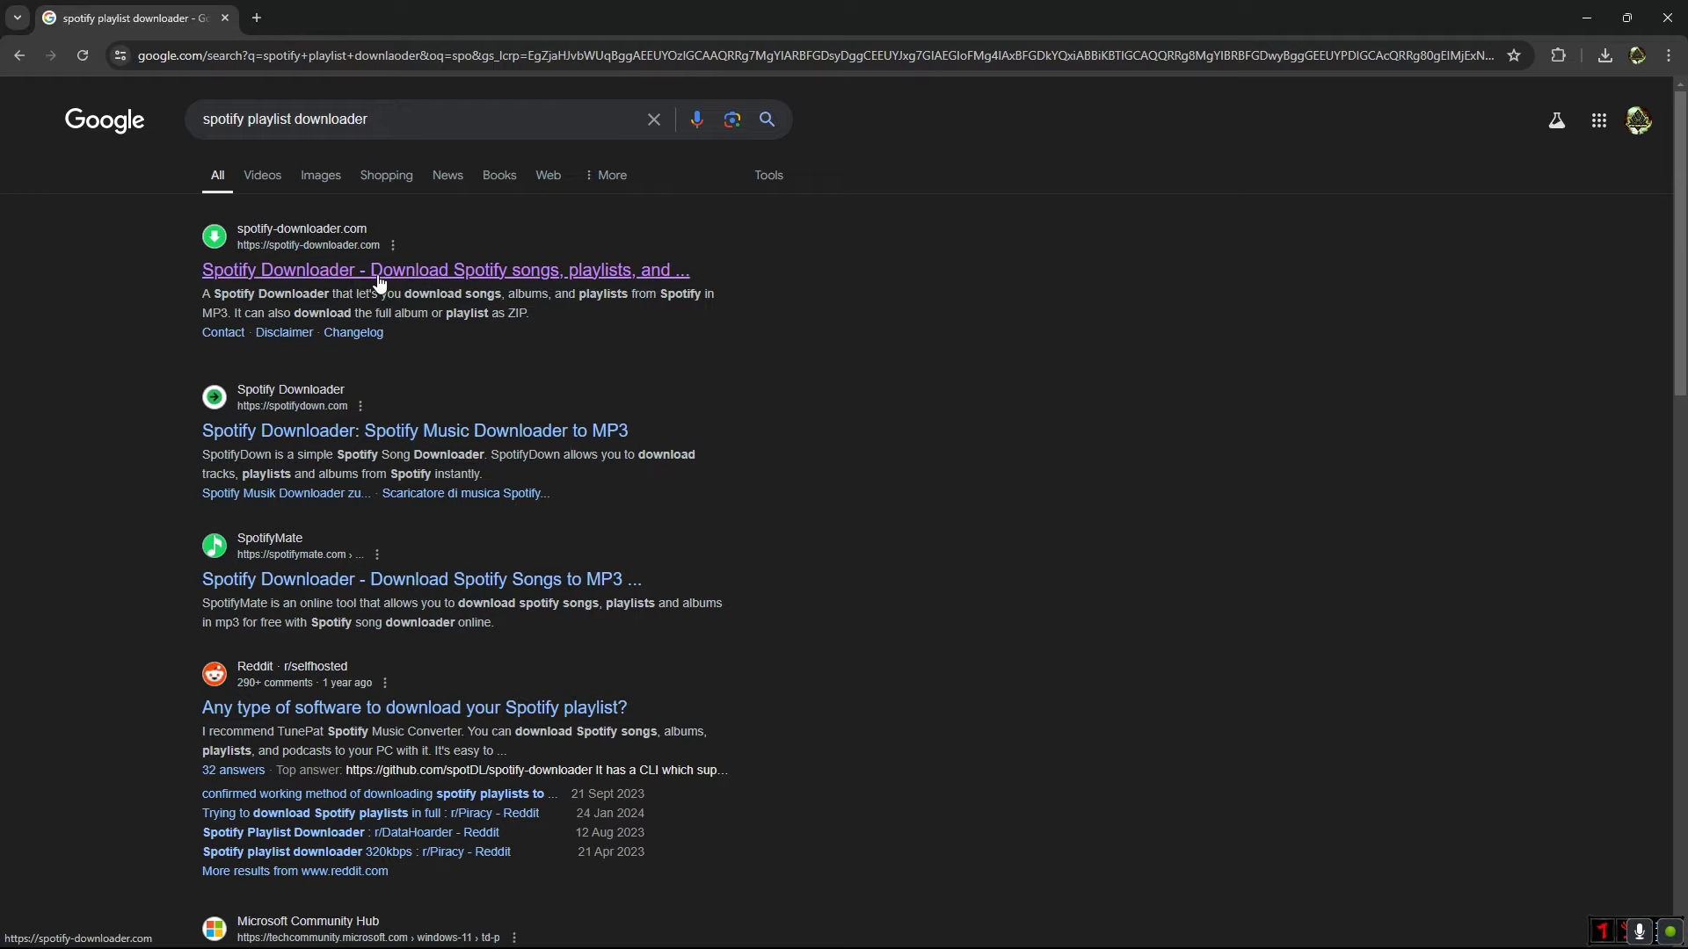
click(443, 269)
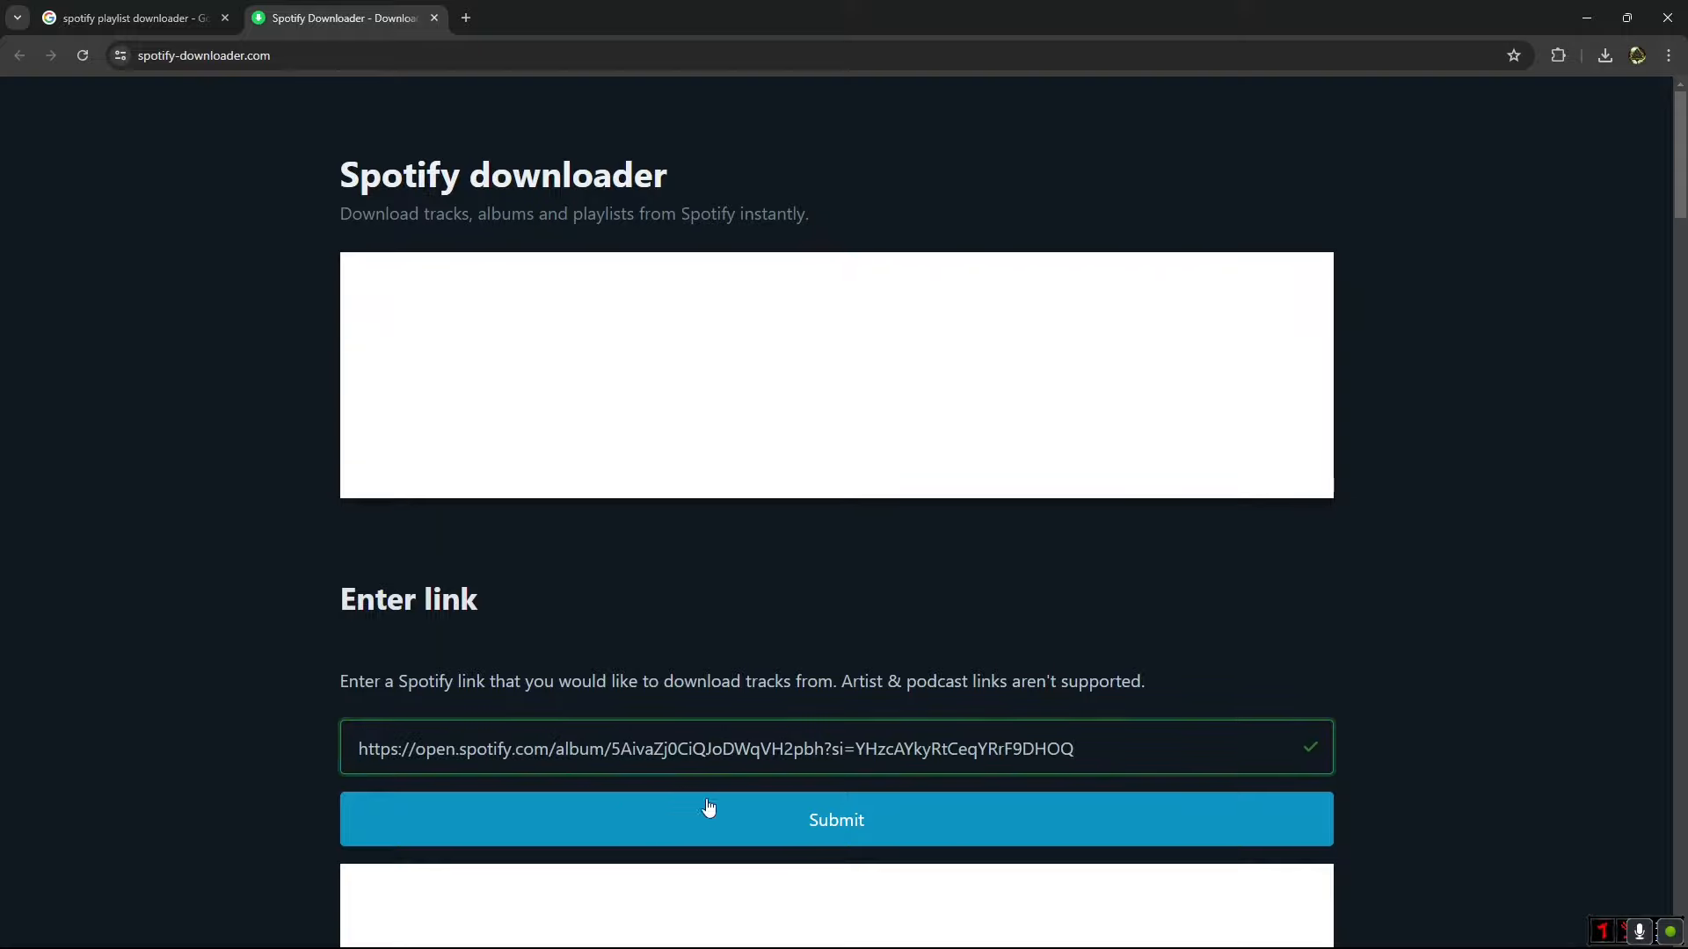
- Submit the pasted Still Rollin album link so the site lists its downloads
click(835, 819)
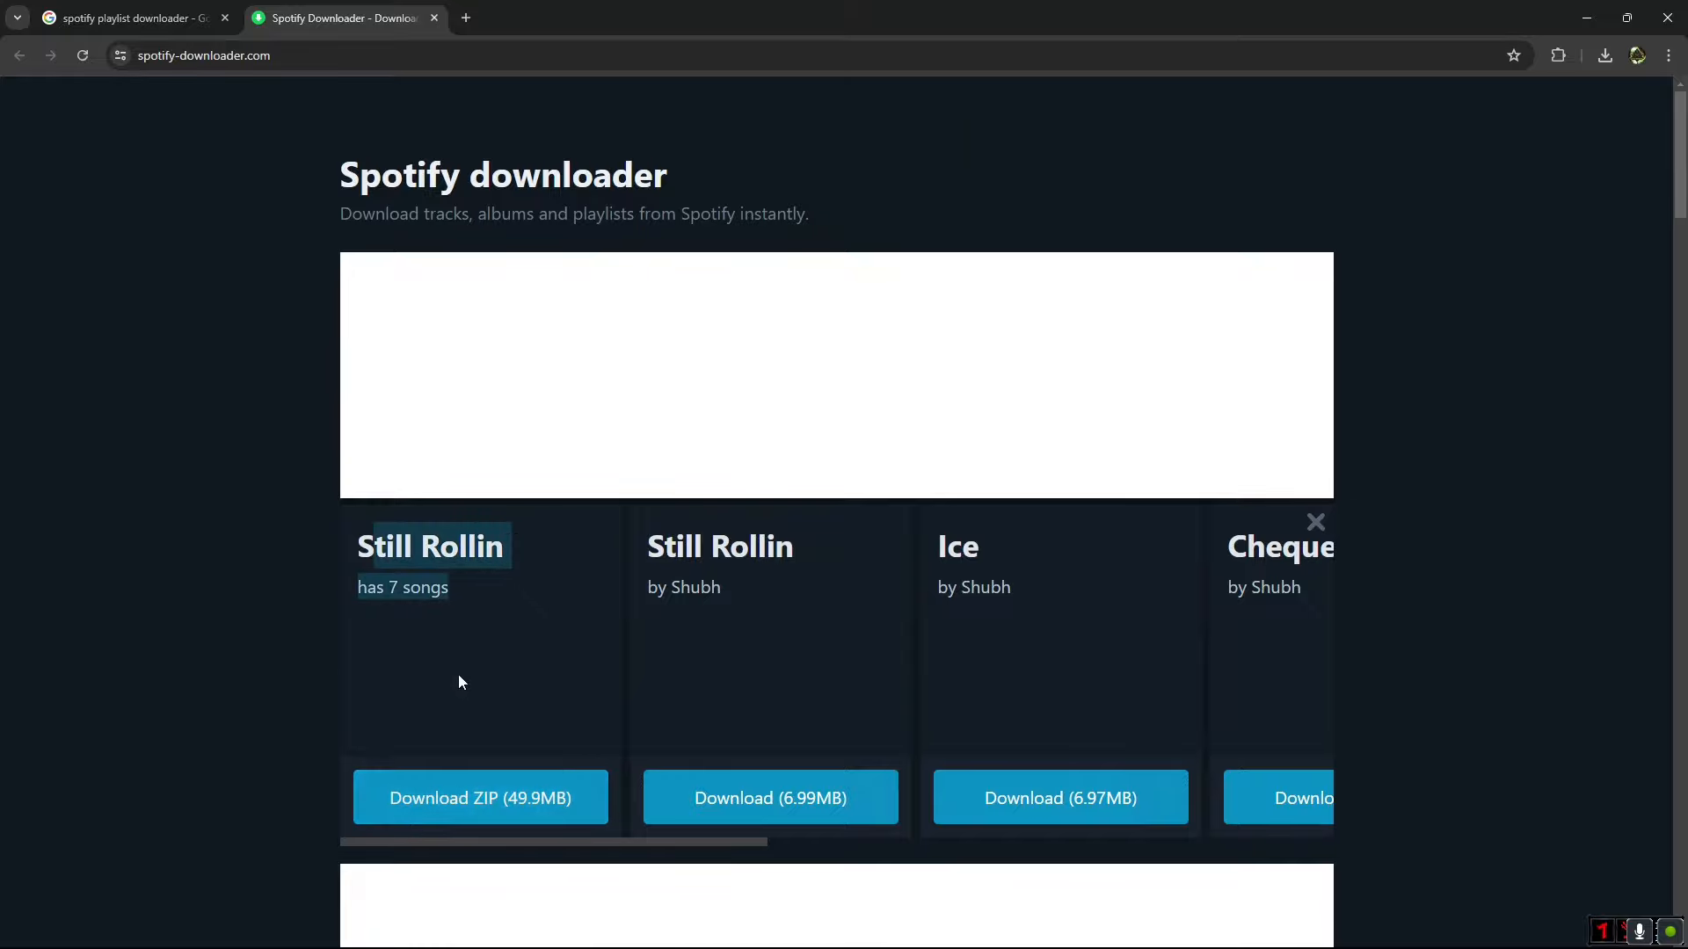
scroll(right, 3)
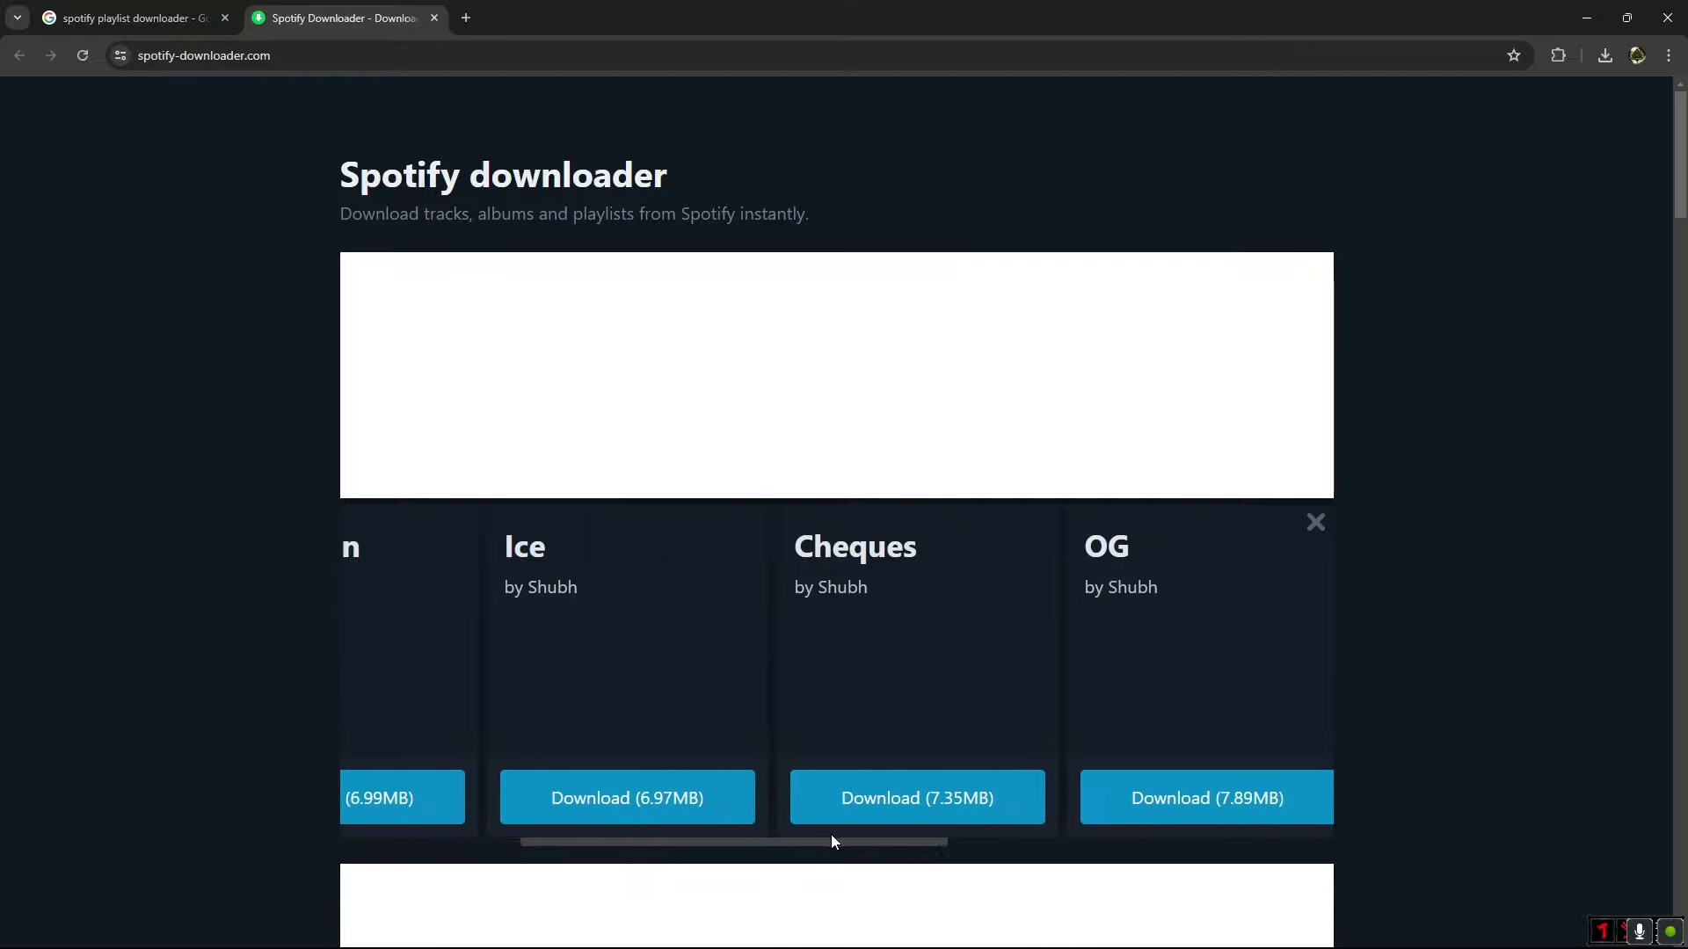
drag(840, 843, 1222, 851)
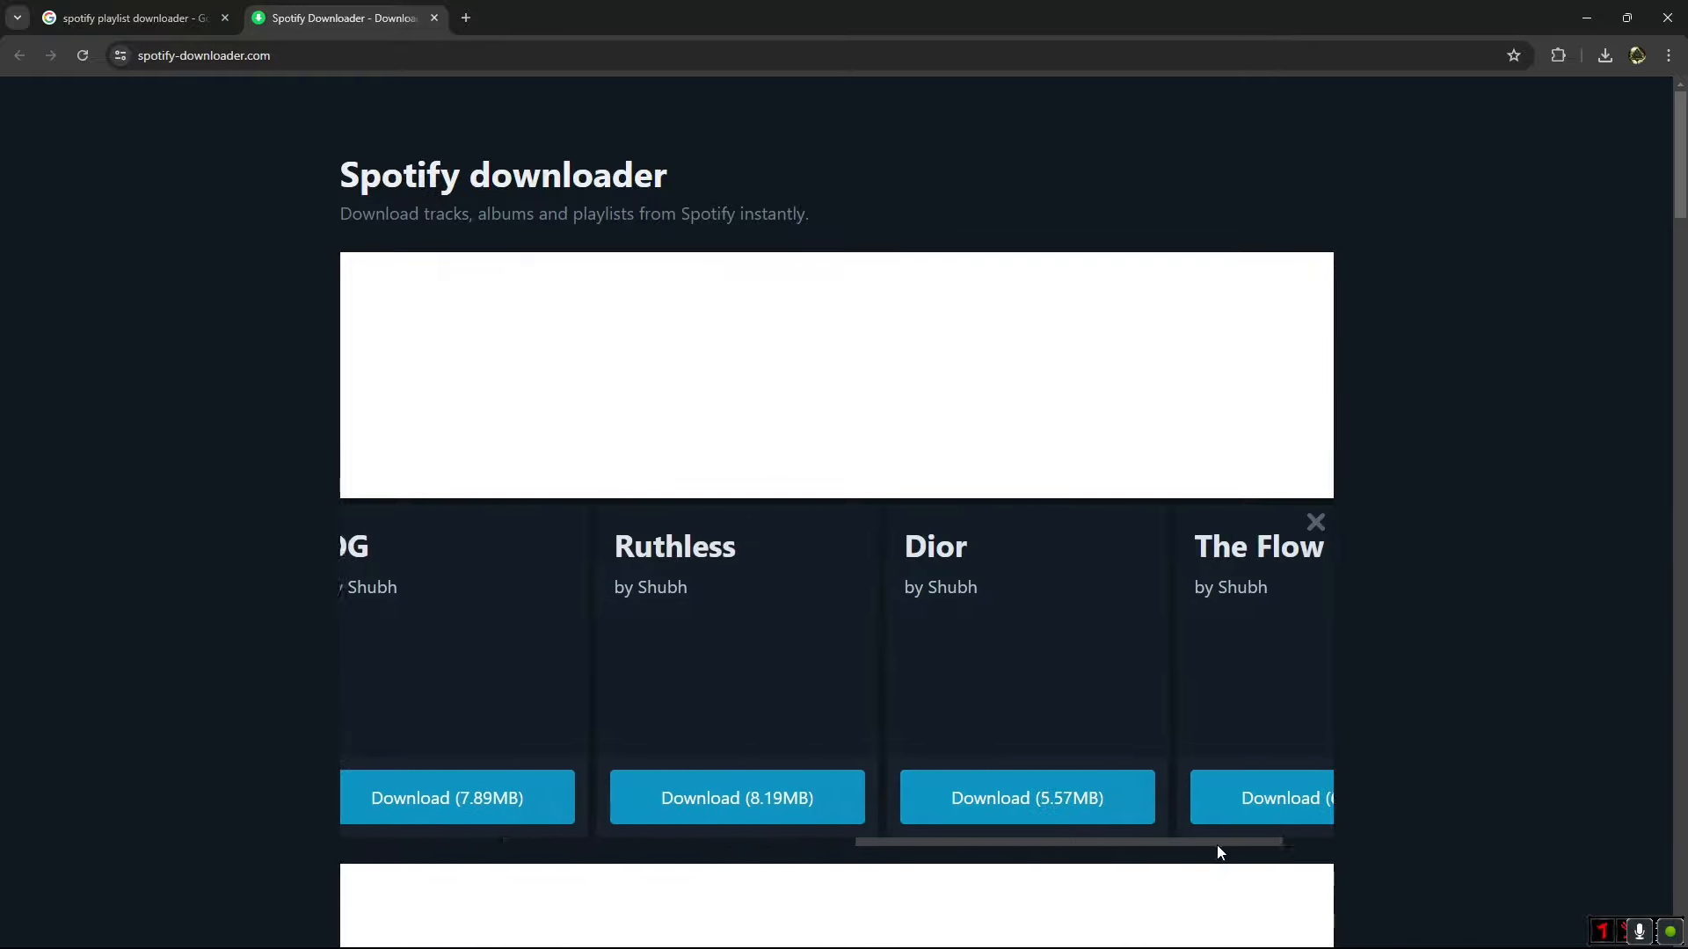
right_click(1176, 214)
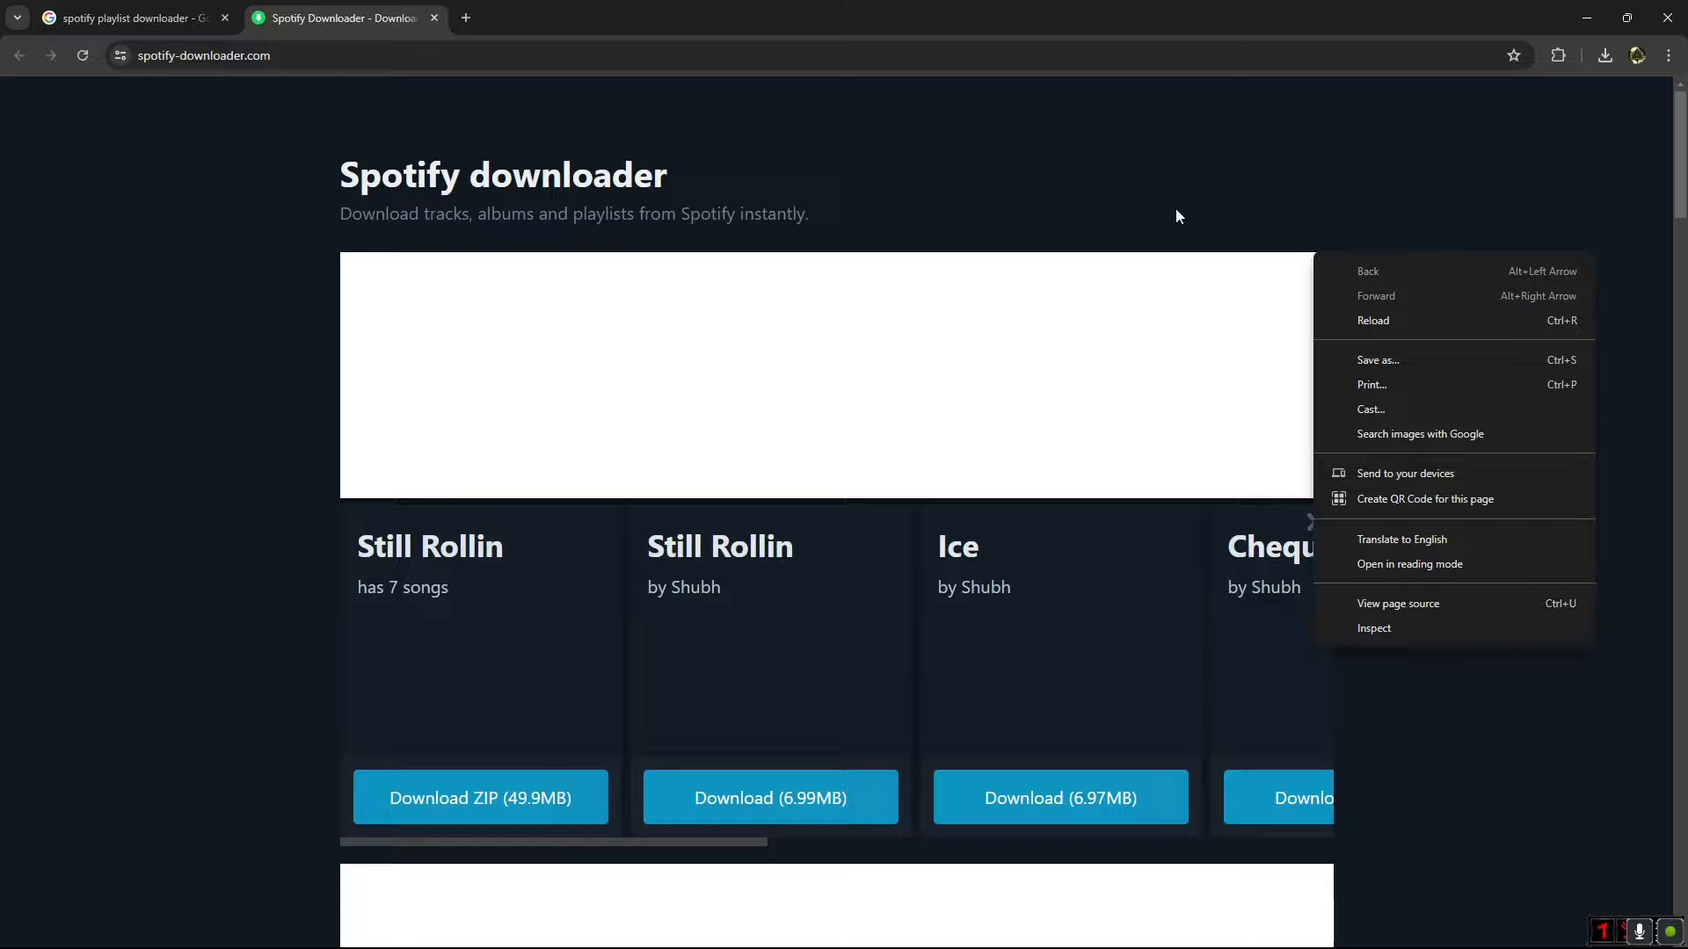
click(1156, 190)
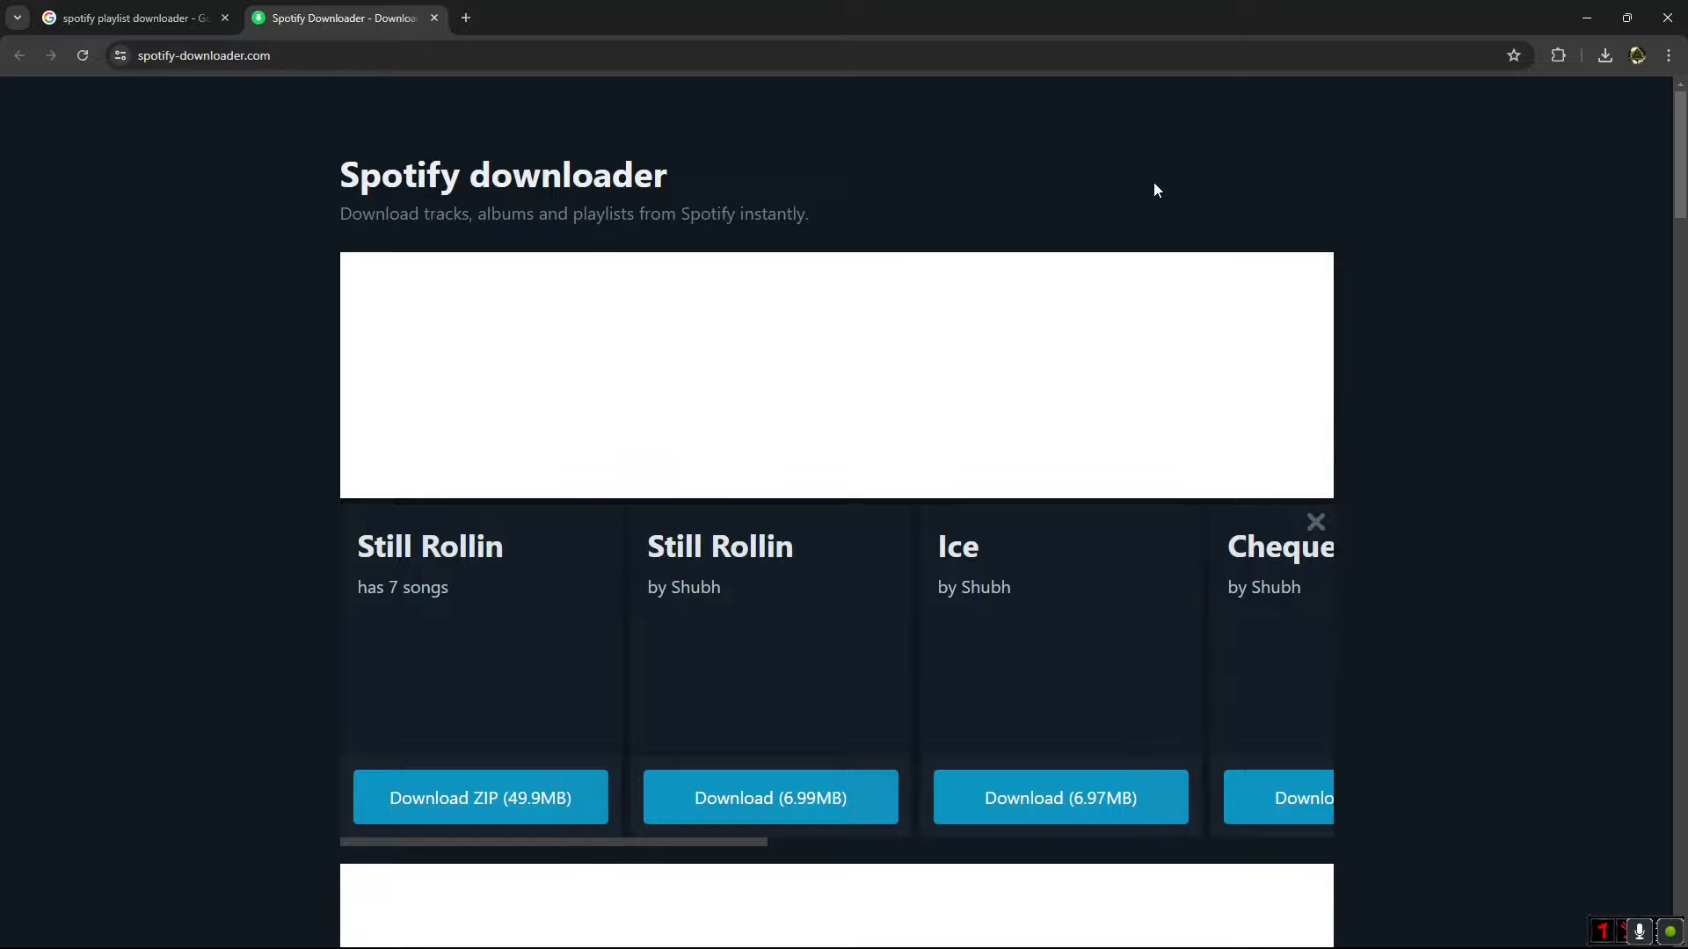